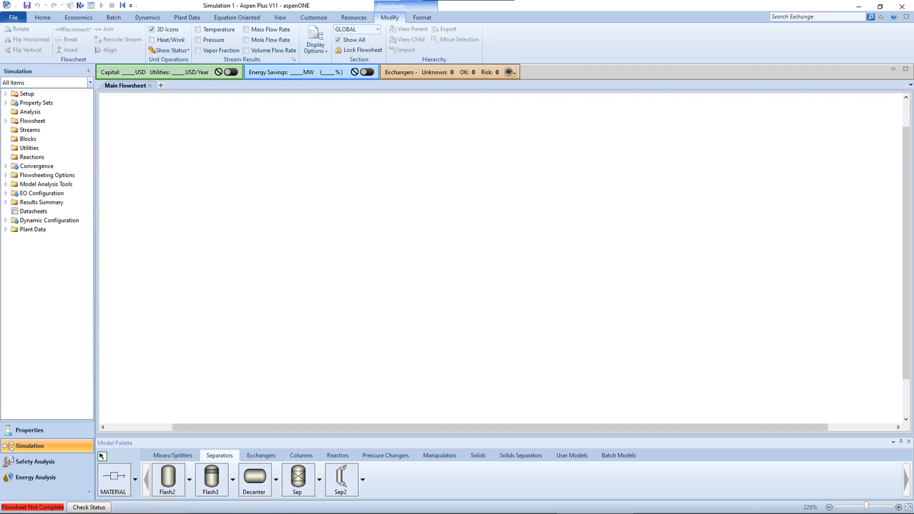
Step: Open the FEED stream input and set its temperature to 200 F
{"action": "left_click", "coordinate": [212, 481]}
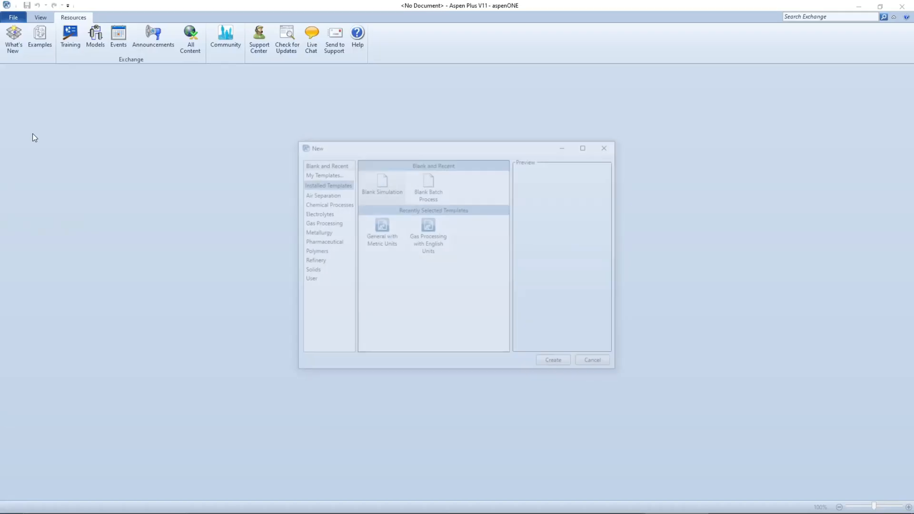
{"action": "left_click", "coordinate": [592, 360]}
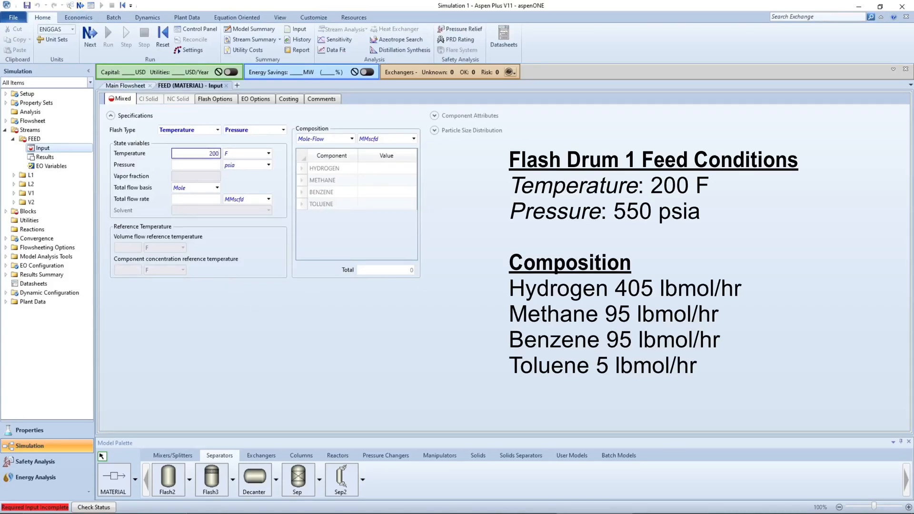
Step: Enter FEED pressure 550 psia and component flows 405, 95, 95, 5 lbmol/hr
{"action": "type", "text": "550"}
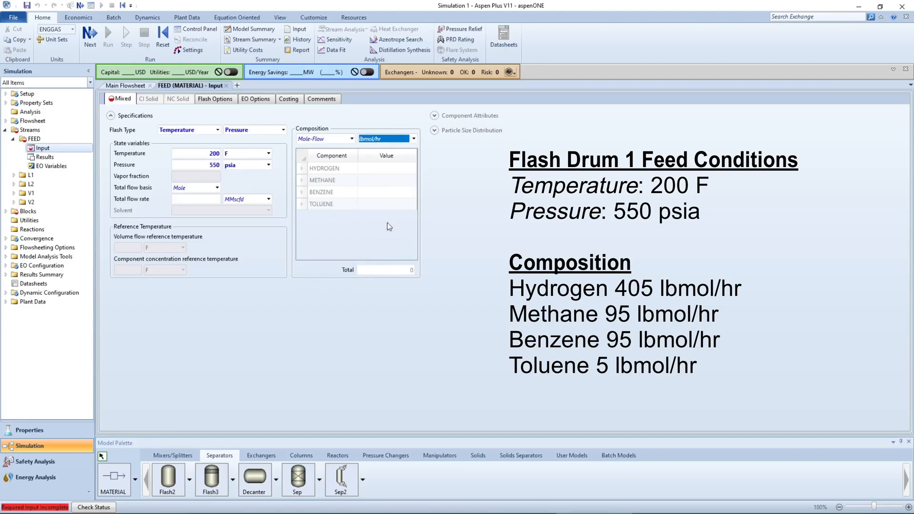
{"action": "type", "text": "405"}
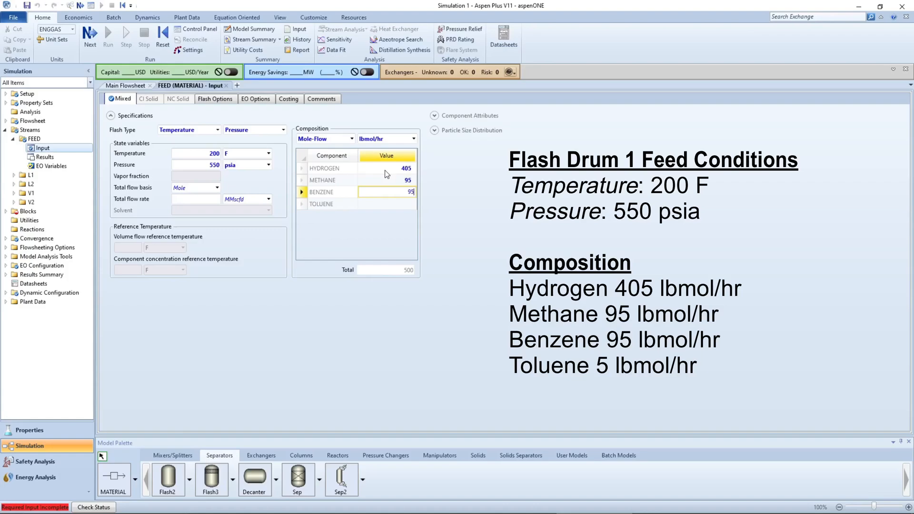
{"action": "type", "text": "5"}
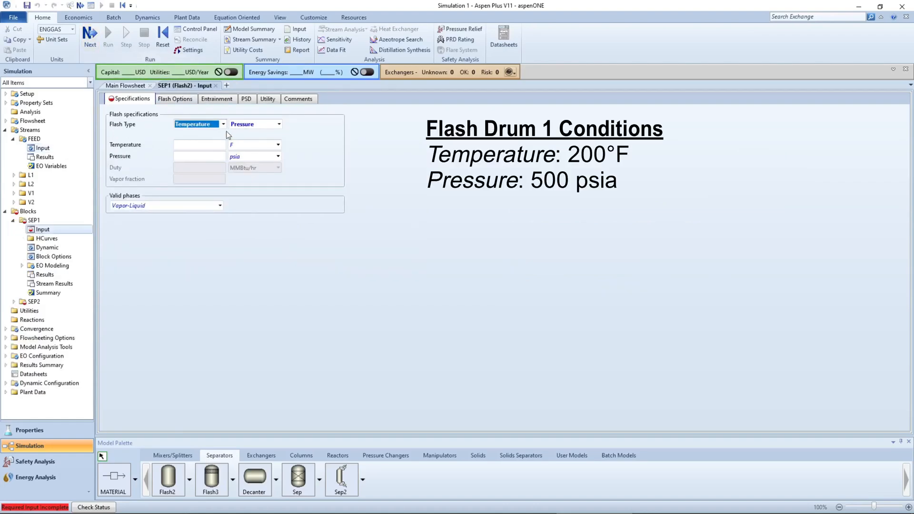
Step: Enter SEP1 temperature 200 F and pressure 500 psia
{"action": "type", "text": "2"}
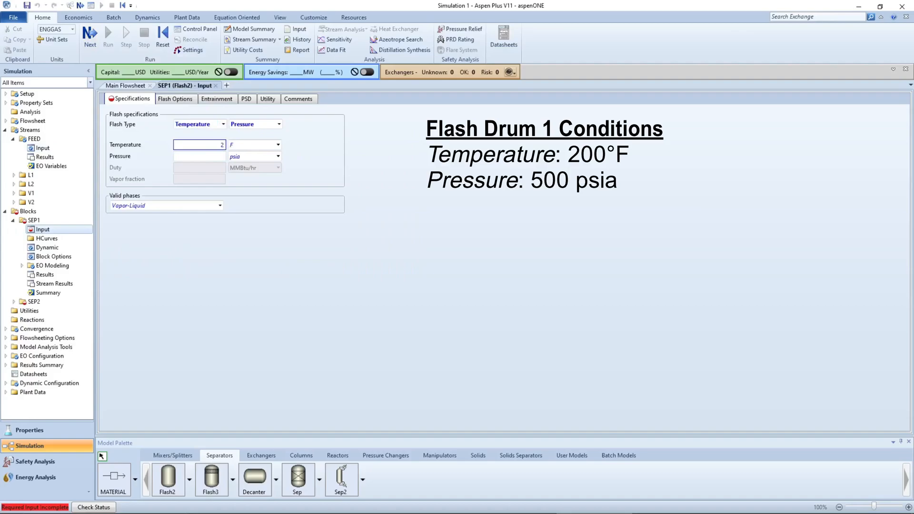
{"action": "type", "text": "200"}
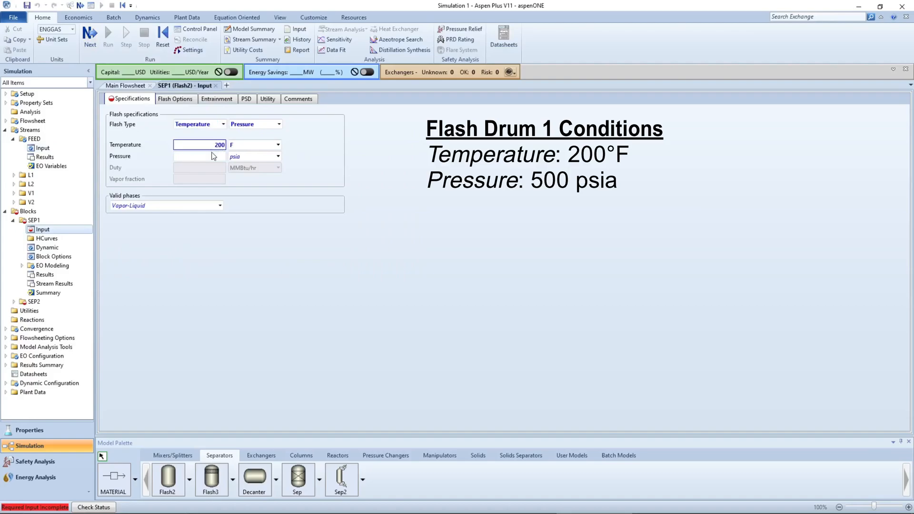
{"action": "type", "text": "500"}
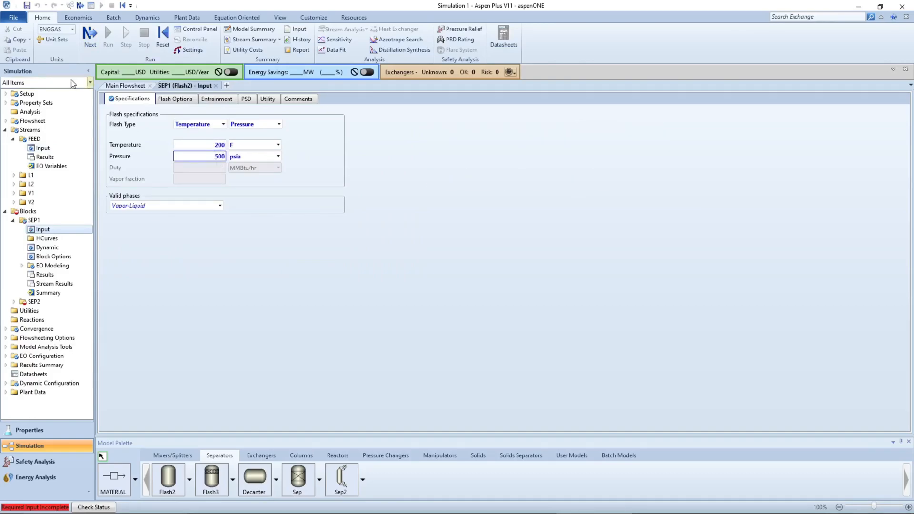
Step: Set SEP2 to duty 0 at 1 atm pressure and run the simulation
{"action": "left_click", "coordinate": [43, 310]}
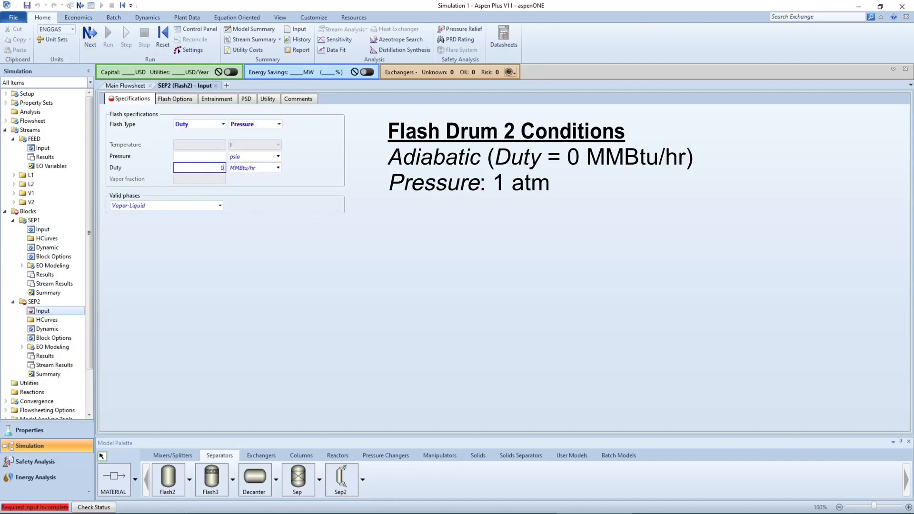
{"action": "left_click", "coordinate": [278, 156]}
{"action": "type", "text": "1"}
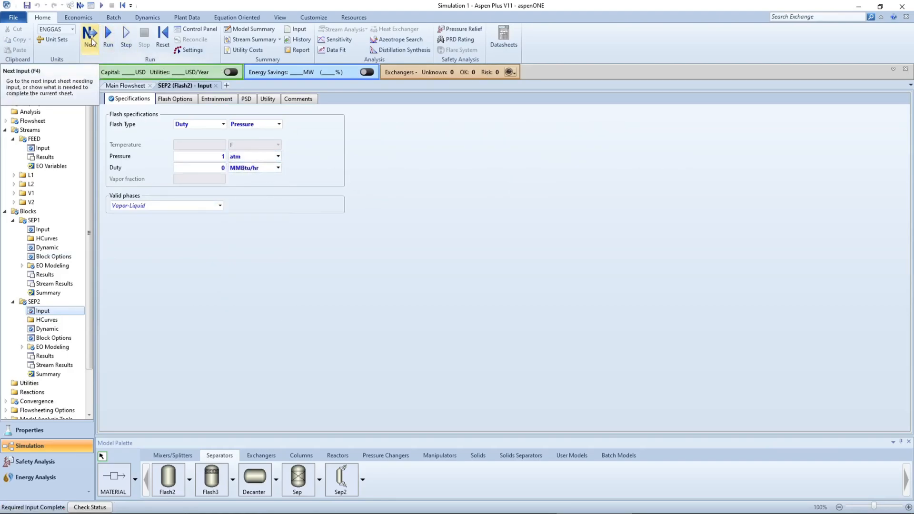
{"action": "left_click", "coordinate": [90, 36]}
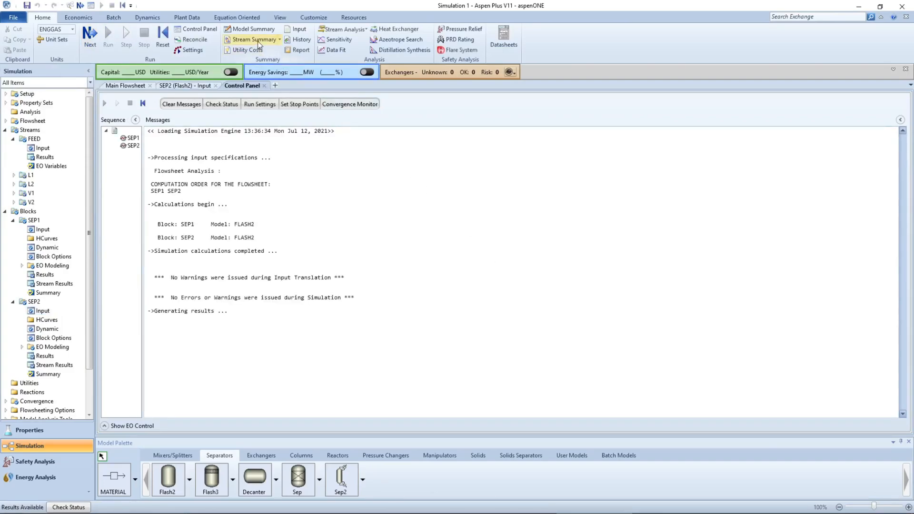
Step: Display the Stream Summary for FEED, L1, L2, V1, V2 with component mass flows expanded
{"action": "left_click", "coordinate": [252, 39]}
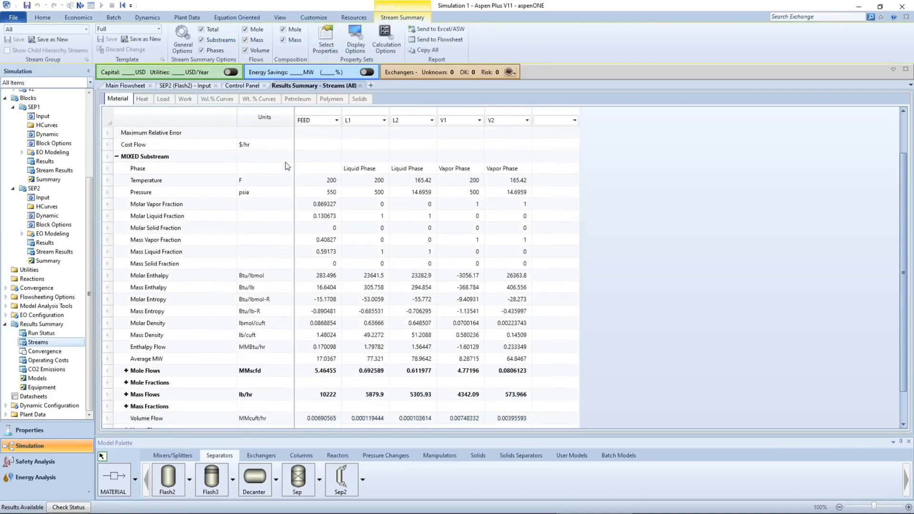
{"action": "scroll", "scroll_direction": "down", "scroll_amount": 3}
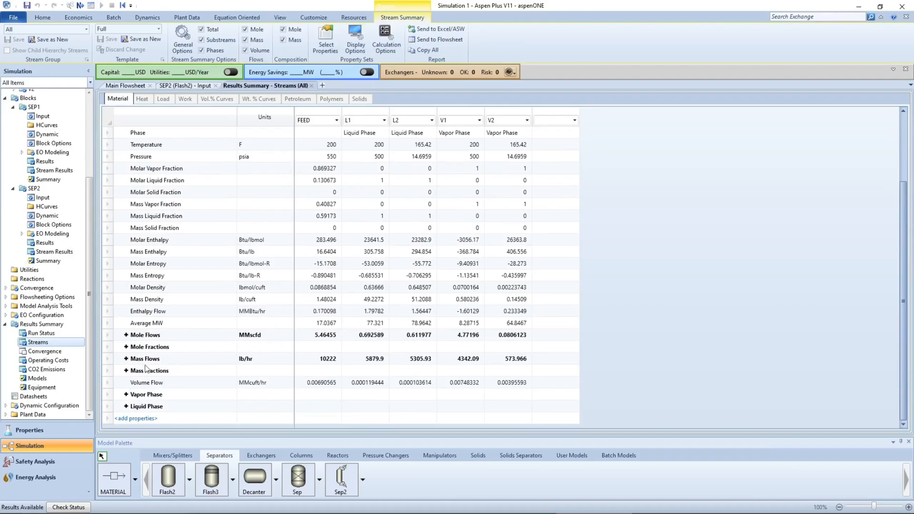
{"action": "left_click", "coordinate": [125, 359]}
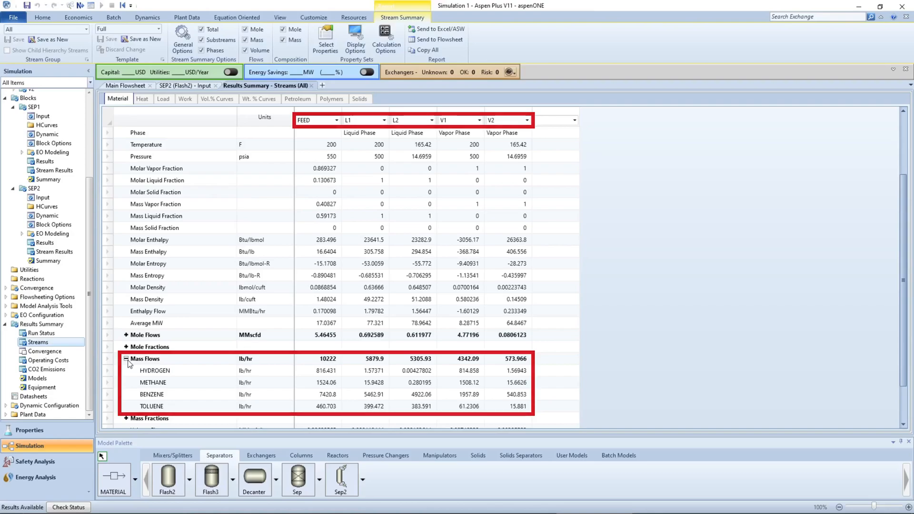
Step: View SEP1 results, then SEP2 results showing 165.4 F and 14.7 psia
{"action": "left_click", "coordinate": [43, 161]}
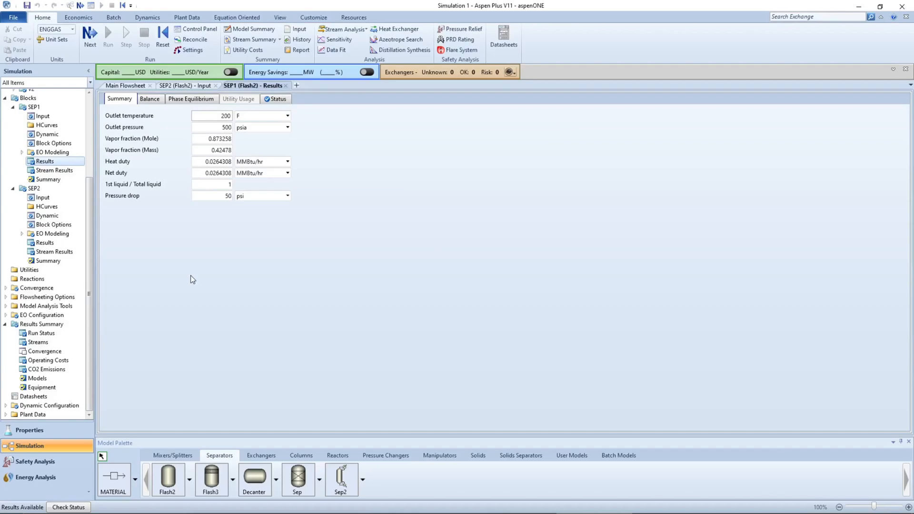
{"action": "mouse_move", "coordinate": [182, 269]}
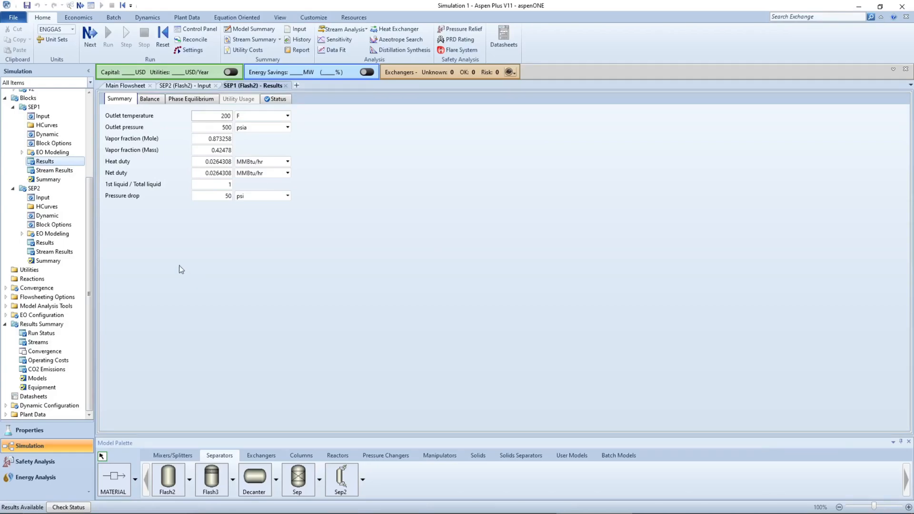
{"action": "left_click", "coordinate": [43, 242]}
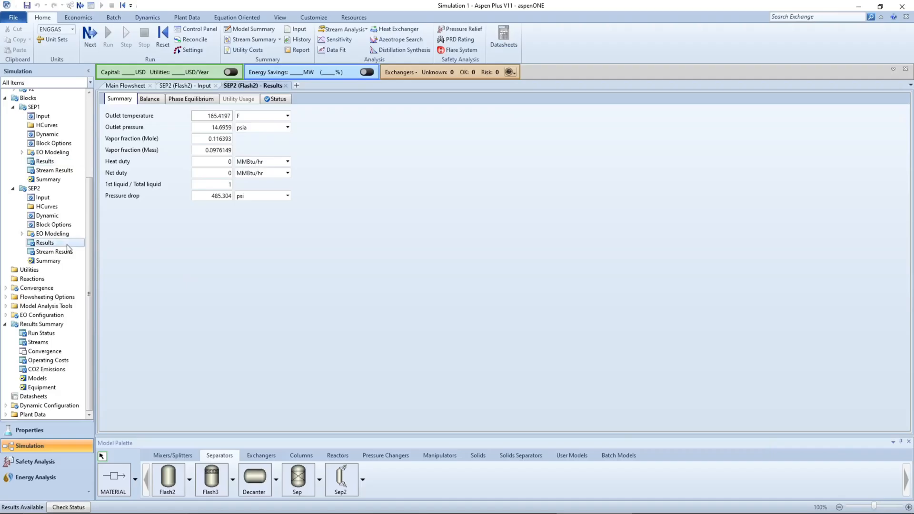